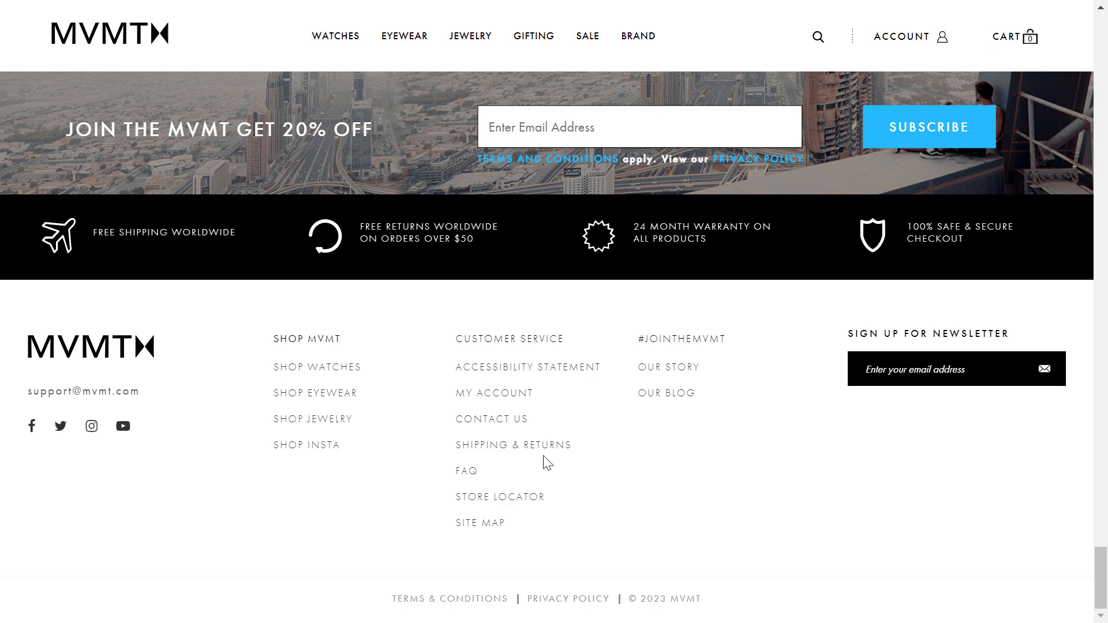
{"action": "mouse_move", "coordinate": [146, 391]}
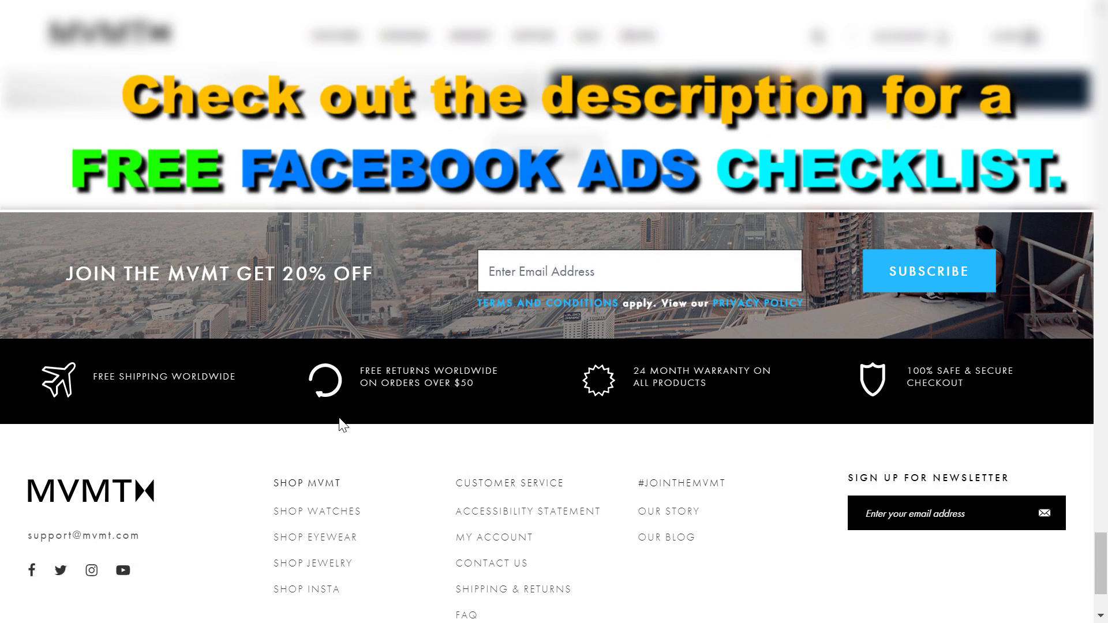
Step: Open MVMT's Facebook page from the site footer and scroll down to its Page transparency box
{"action": "scroll", "scroll_direction": "down", "scroll_amount": 3}
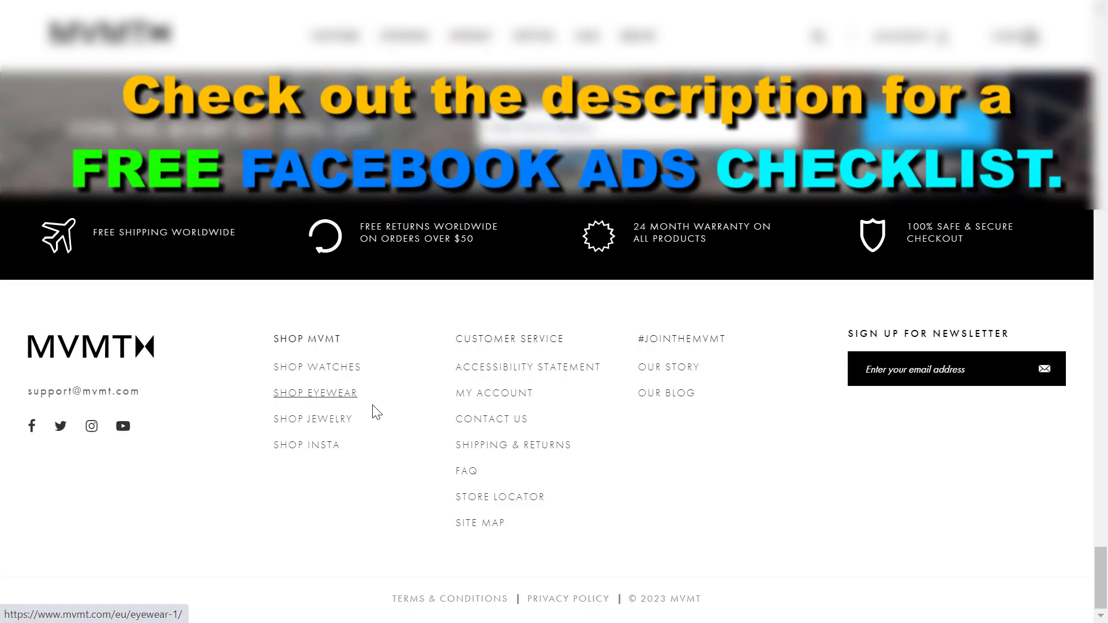
{"action": "mouse_move", "coordinate": [168, 401]}
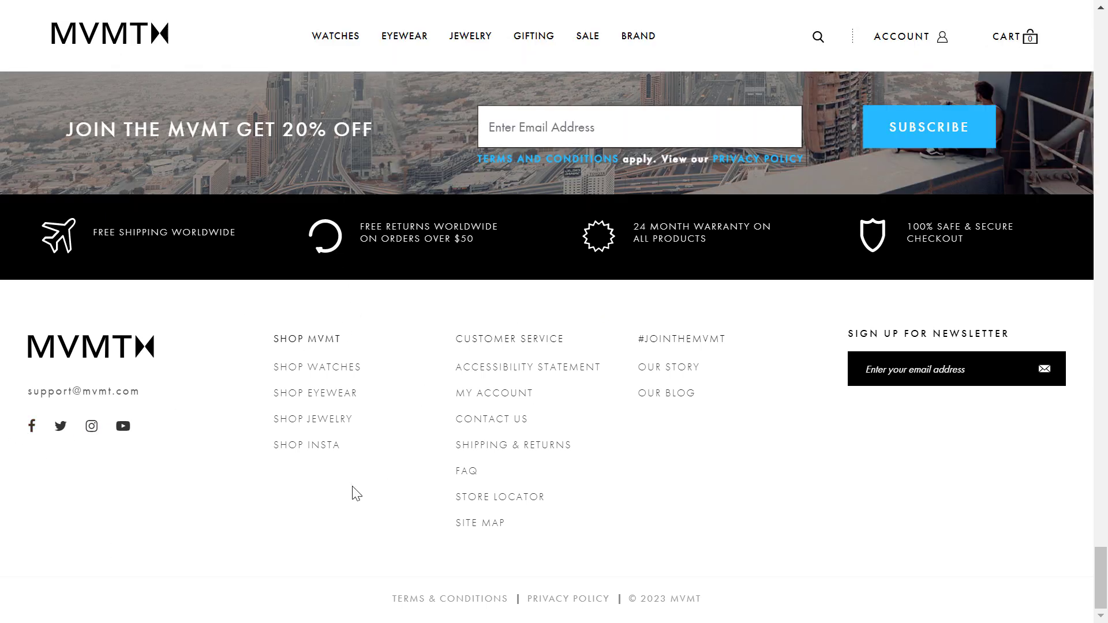
{"action": "mouse_move", "coordinate": [265, 443]}
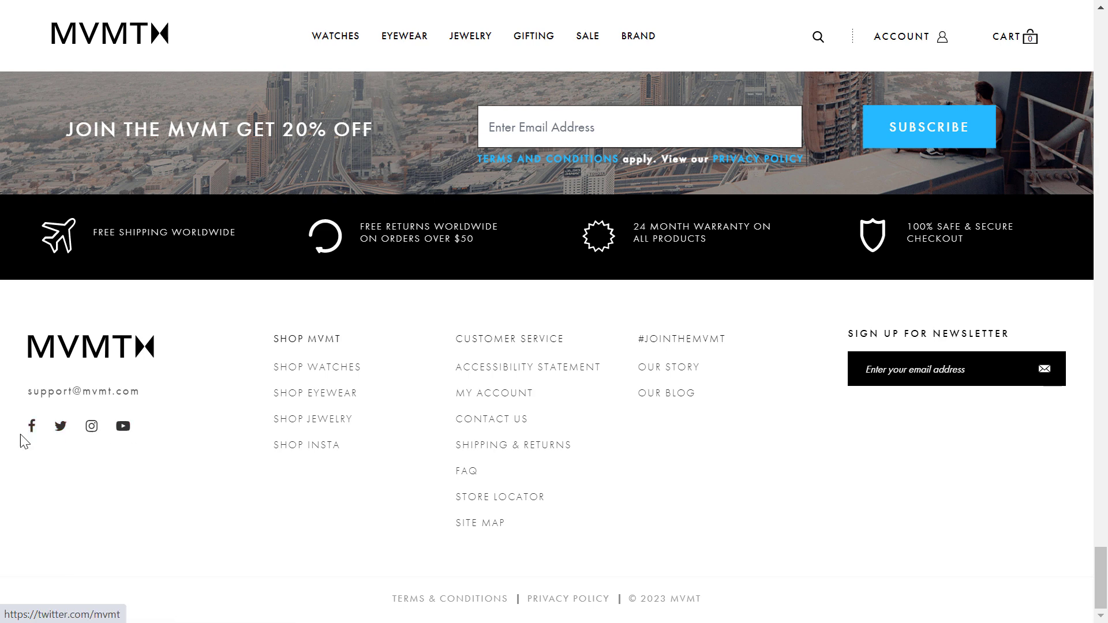
{"action": "mouse_move", "coordinate": [6, 309]}
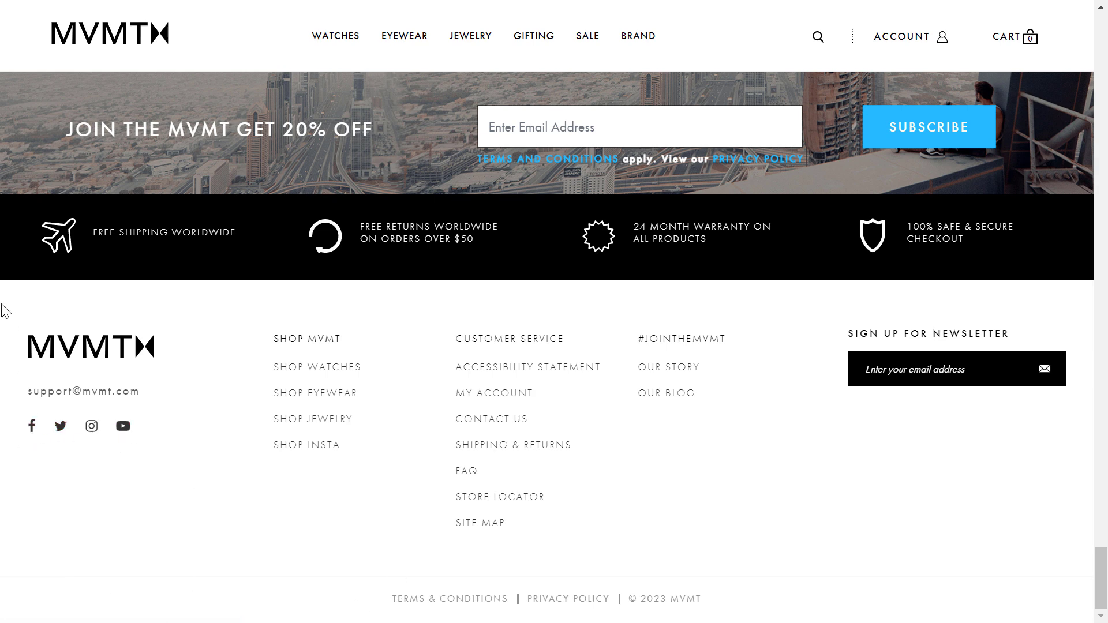
{"action": "mouse_move", "coordinate": [682, 507]}
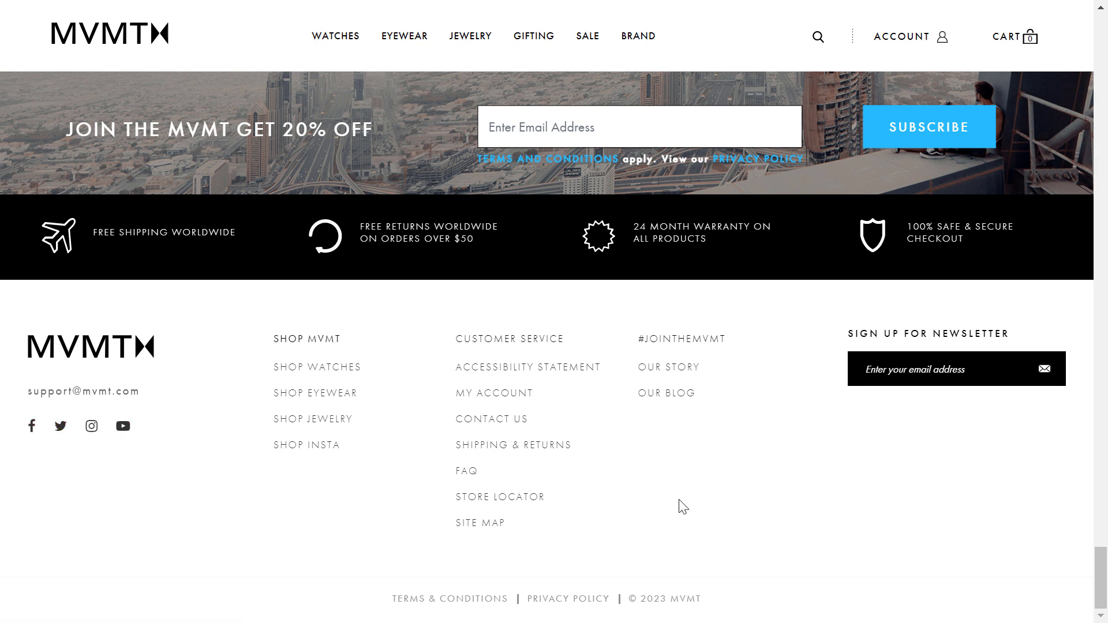
{"action": "mouse_move", "coordinate": [32, 426]}
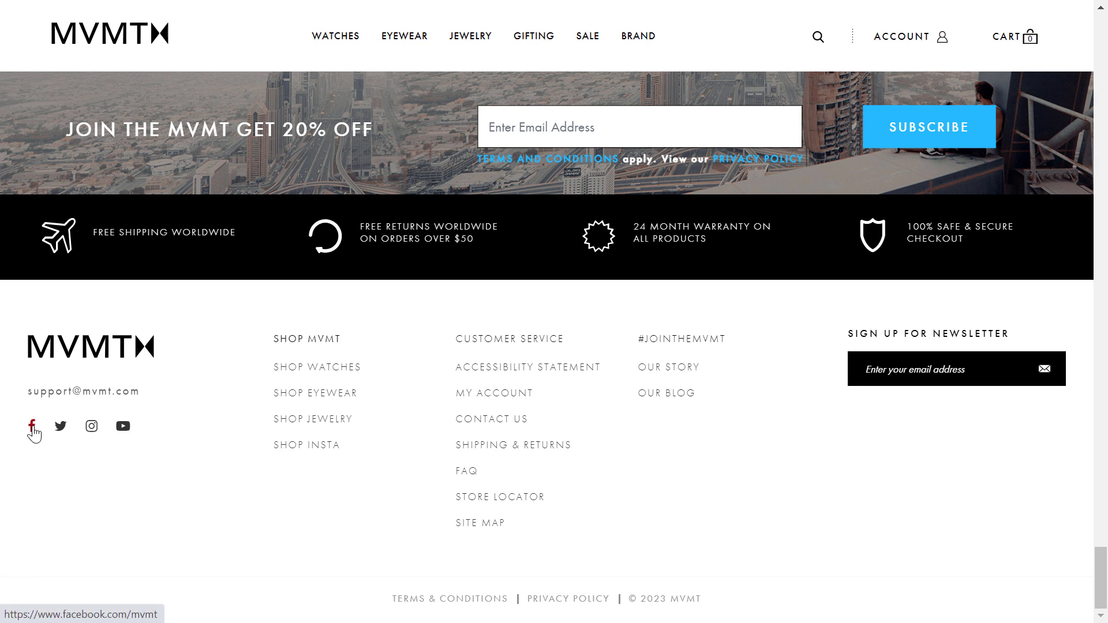
{"action": "mouse_move", "coordinate": [40, 436]}
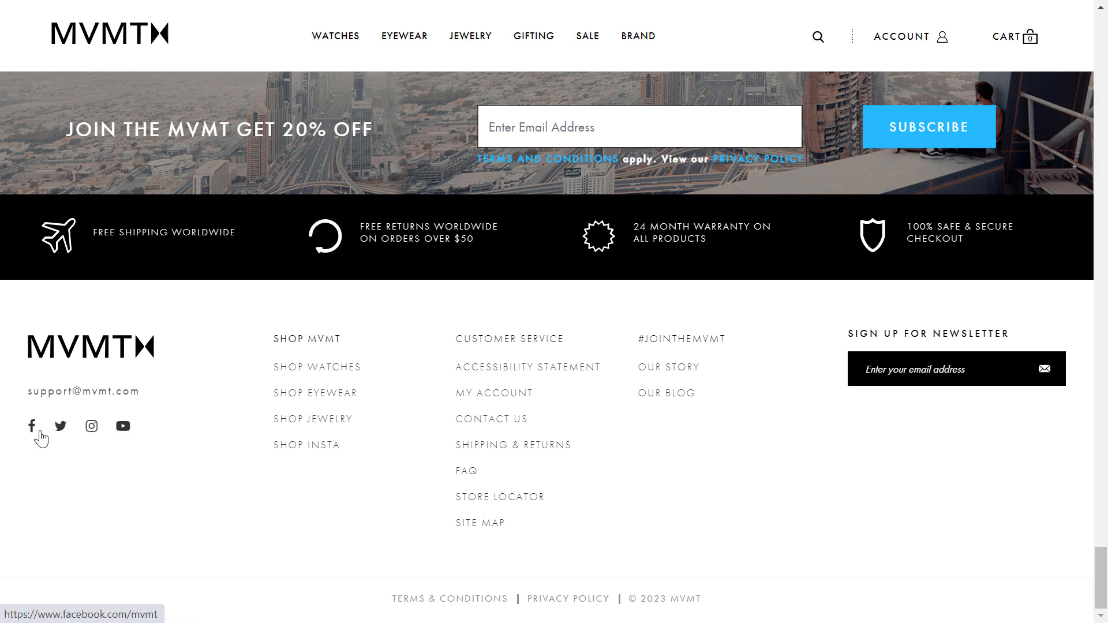
{"action": "left_click", "coordinate": [32, 426]}
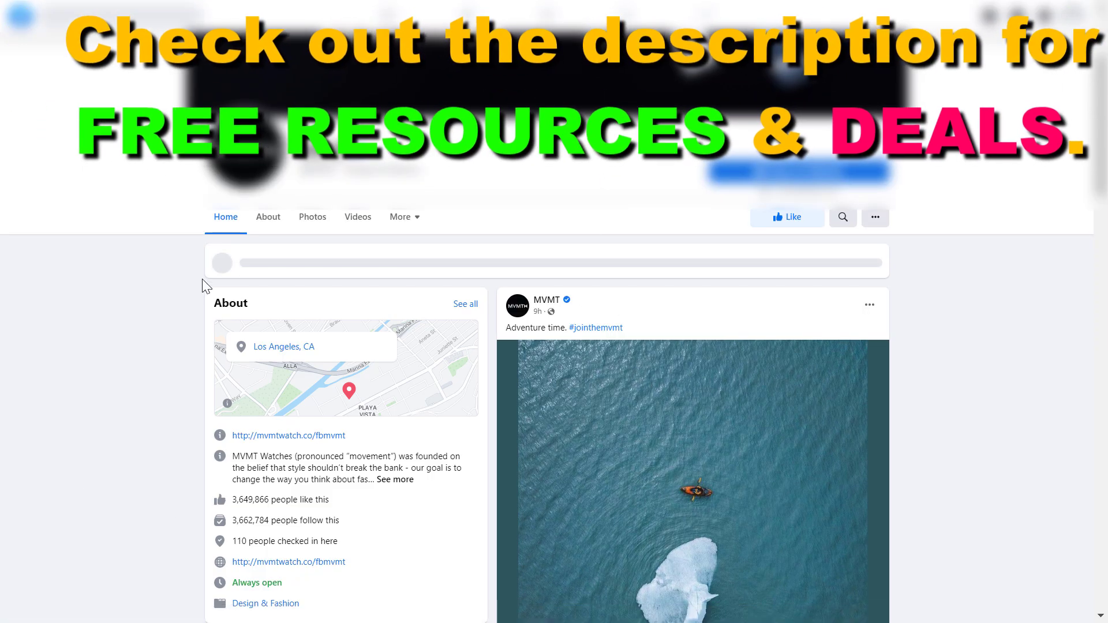
{"action": "scroll", "scroll_direction": "down", "scroll_amount": 3}
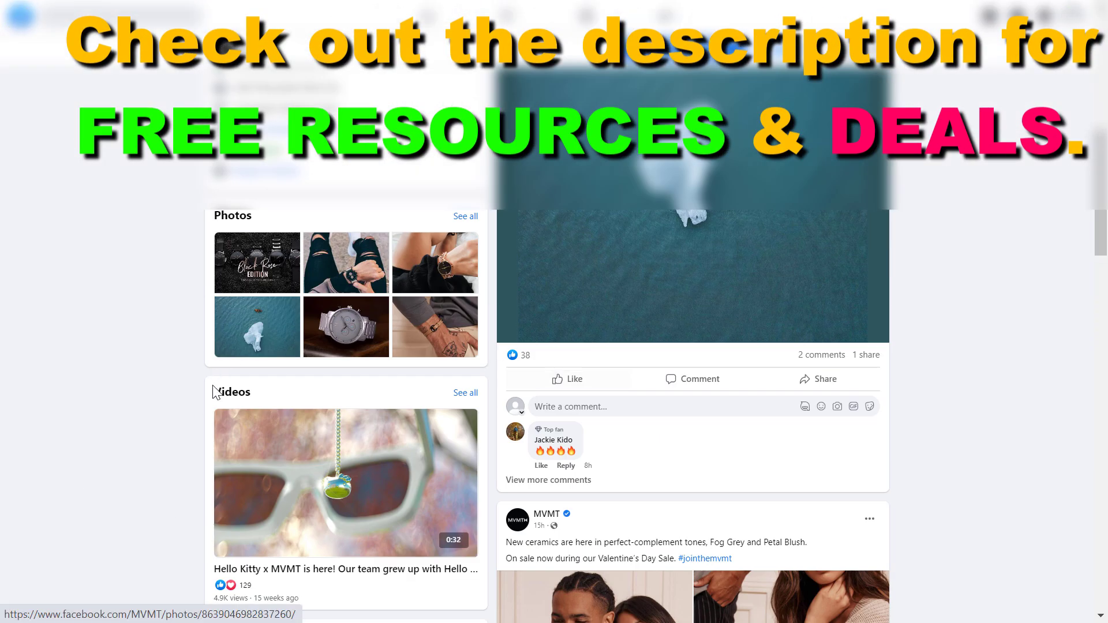
{"action": "scroll", "scroll_direction": "down", "scroll_amount": 3}
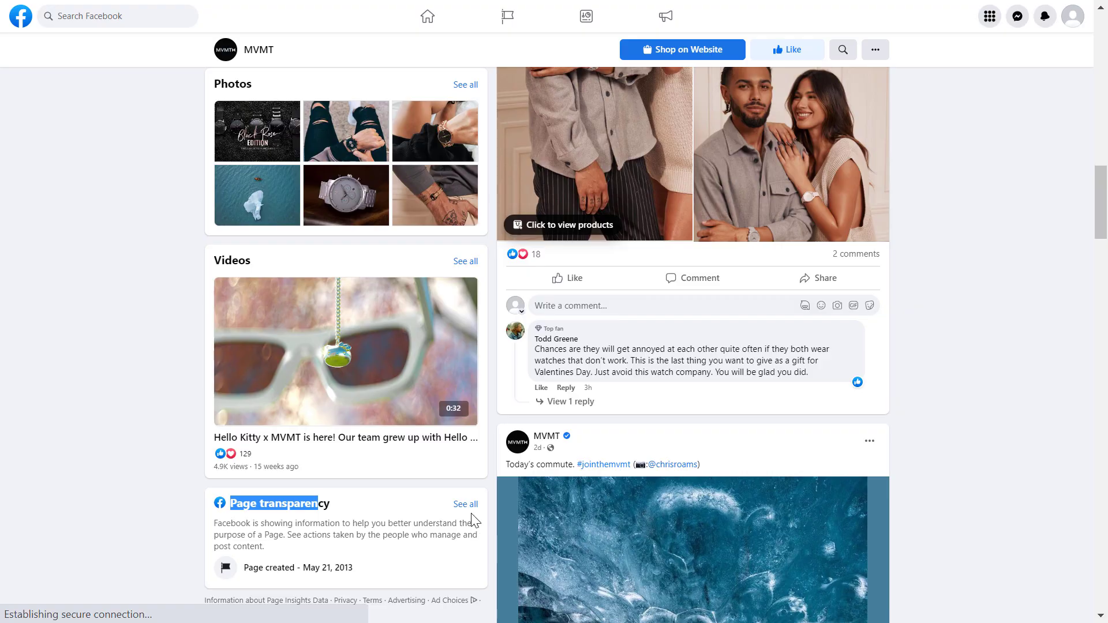
Step: View MVMT's full Page transparency details and continue to its ads in the Meta Ad Library
{"action": "left_click", "coordinate": [464, 504]}
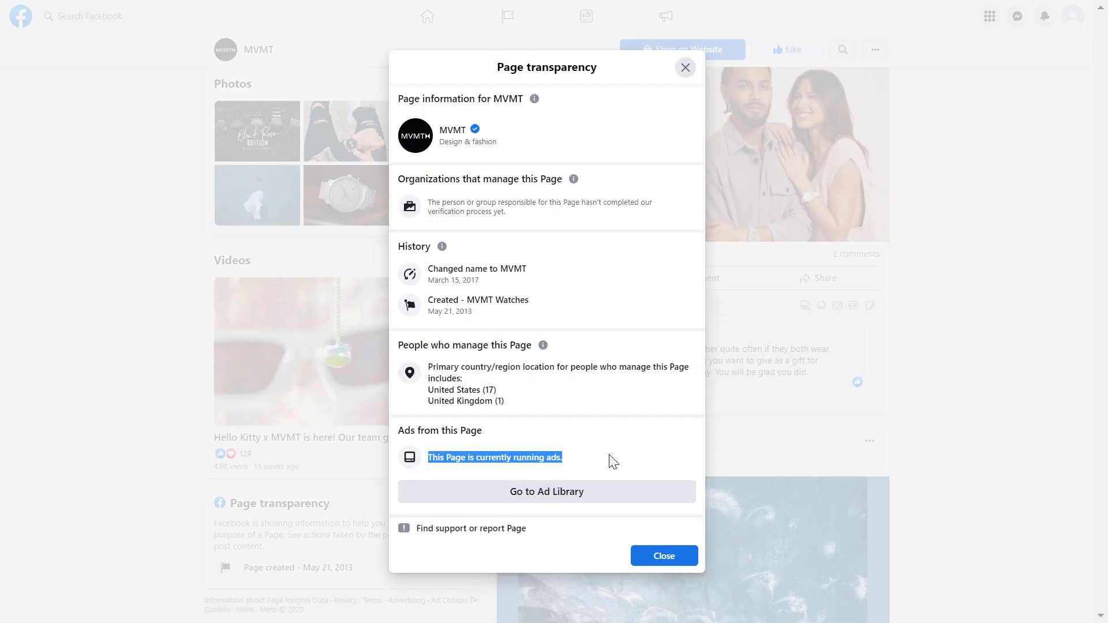
{"action": "mouse_move", "coordinate": [558, 497]}
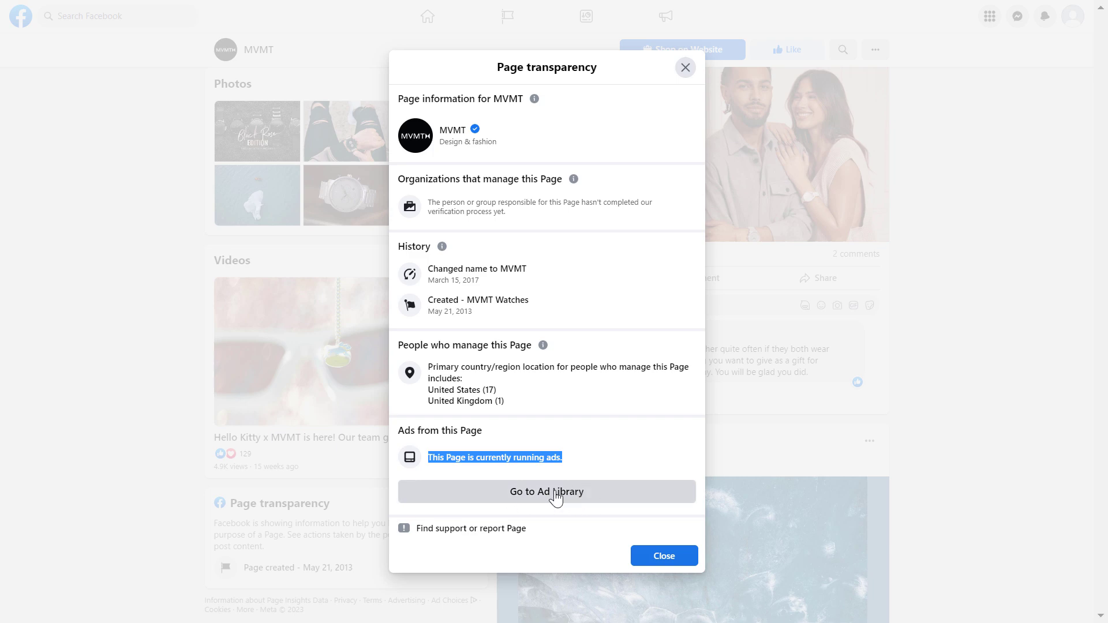
{"action": "left_click", "coordinate": [546, 492]}
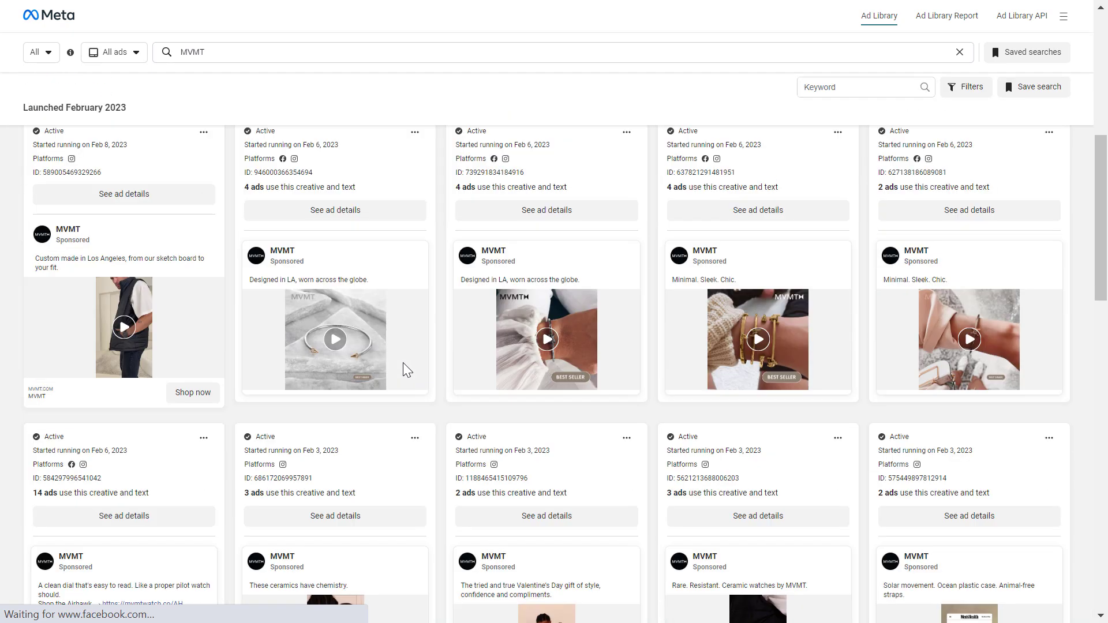
Step: Scroll down the Ad Library listing to browse more of MVMT's active ads from February 2, 2023
{"action": "scroll", "scroll_direction": "down", "scroll_amount": 3}
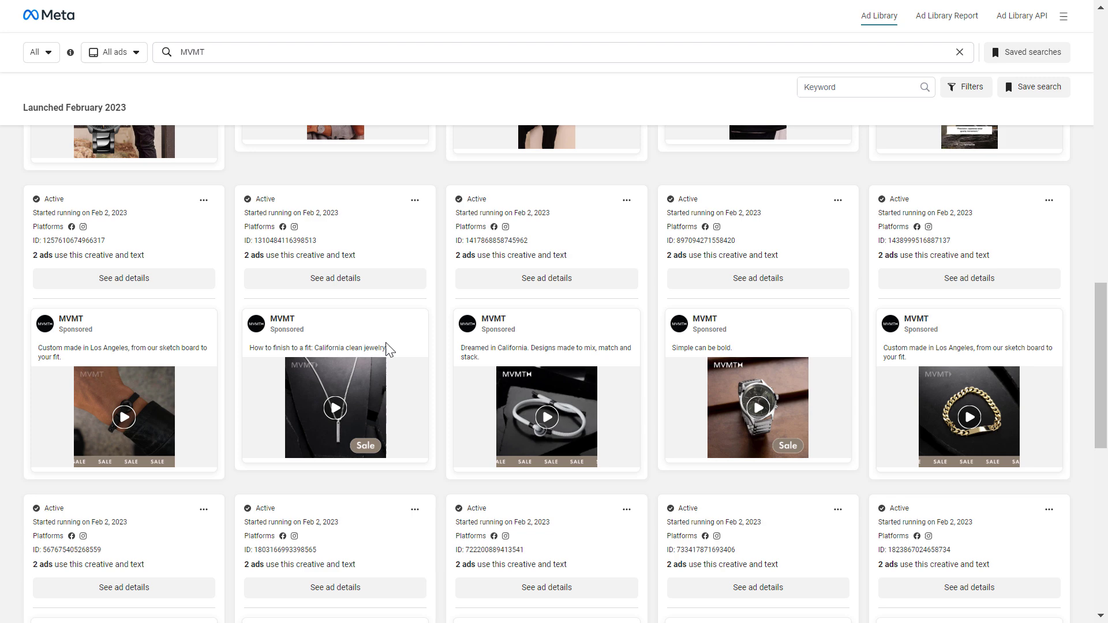